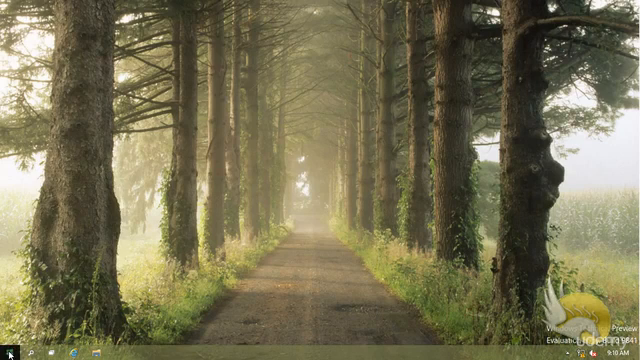
Bring up the Start corner shortcuts menu to reach Control Panel.
right_click(8, 352)
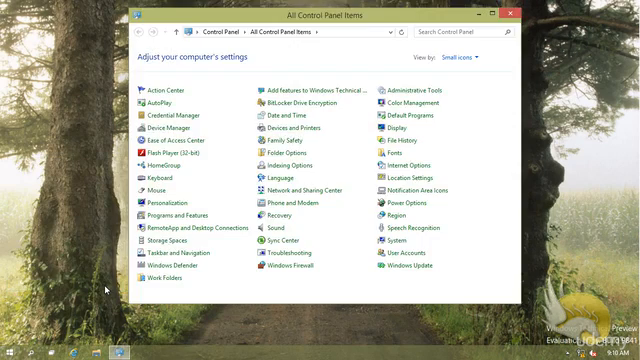
mouse_move(168, 268)
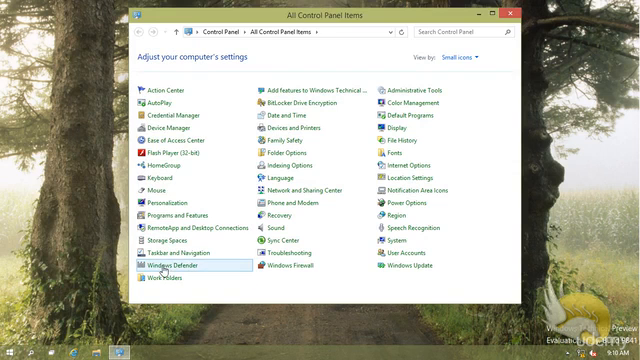
mouse_move(182, 130)
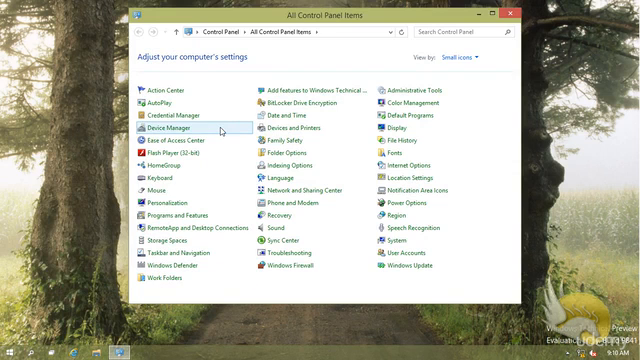
mouse_move(310, 128)
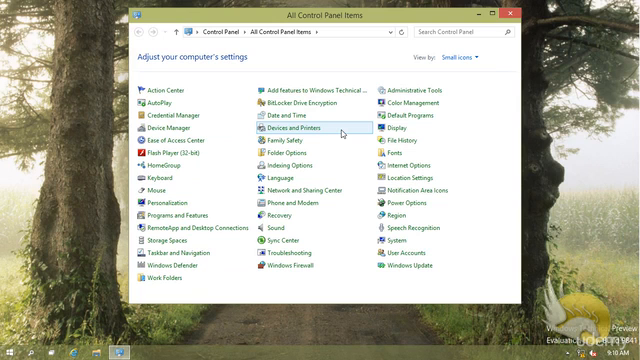
mouse_move(296, 128)
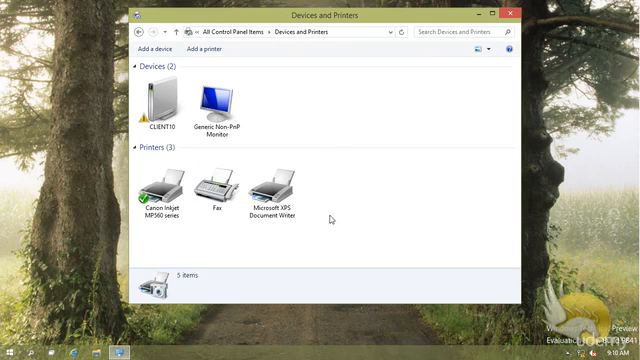
mouse_move(304, 244)
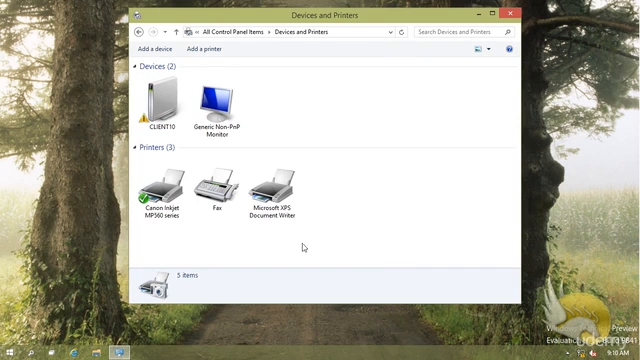
Select the Canon Inkjet MP560 series printer in Devices and Printers to see its status.
click(152, 184)
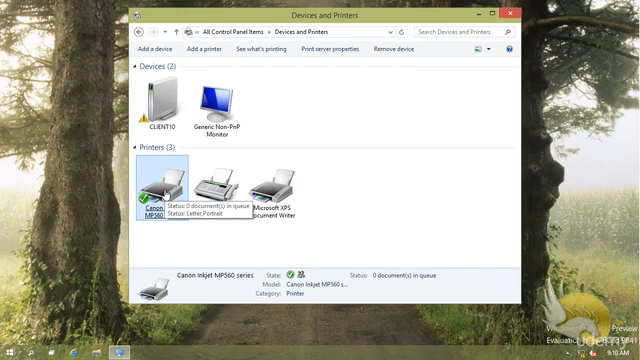
mouse_move(168, 244)
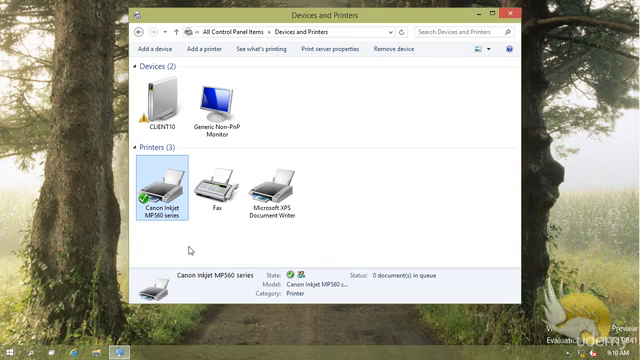
mouse_move(166, 220)
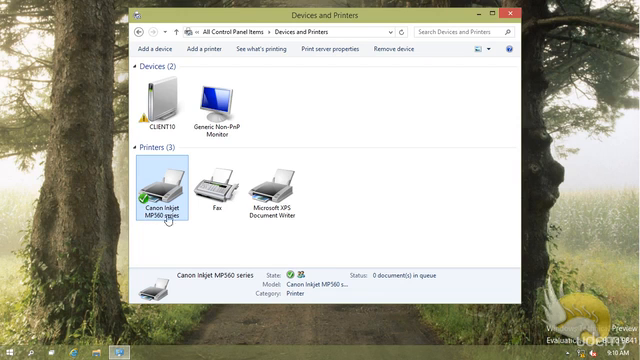
mouse_move(176, 230)
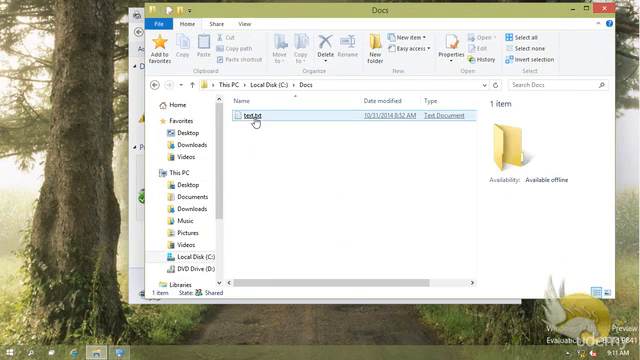
Open test.txt in Notepad and bring up its Print dialog via File > Print.
double_click(252, 122)
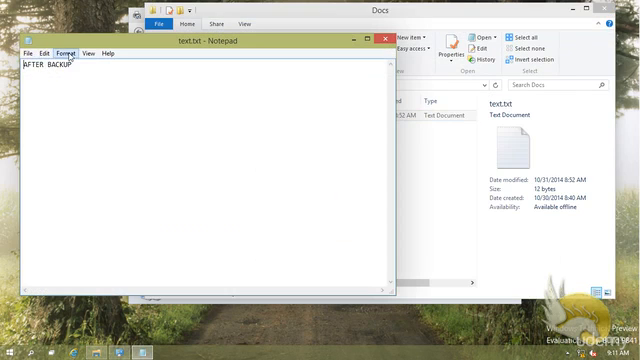
click(22, 52)
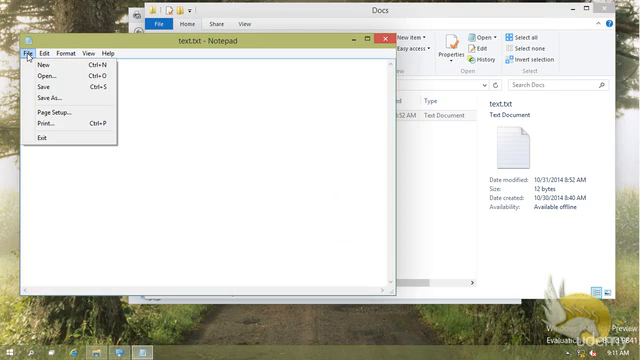
mouse_move(44, 128)
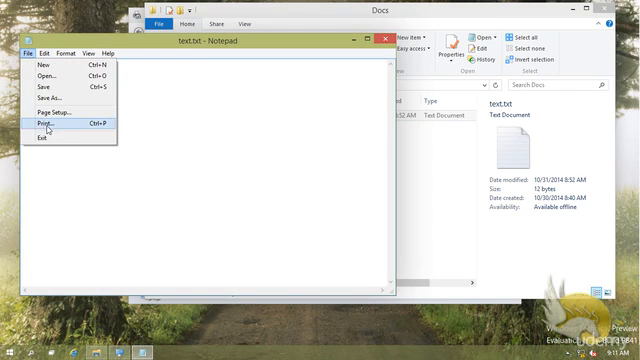
click(36, 124)
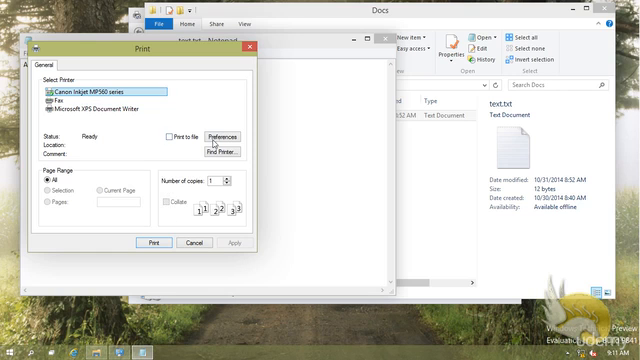
In the Canon printer's Preferences, keep Orientation as Portrait and review the Page Order choices.
click(224, 132)
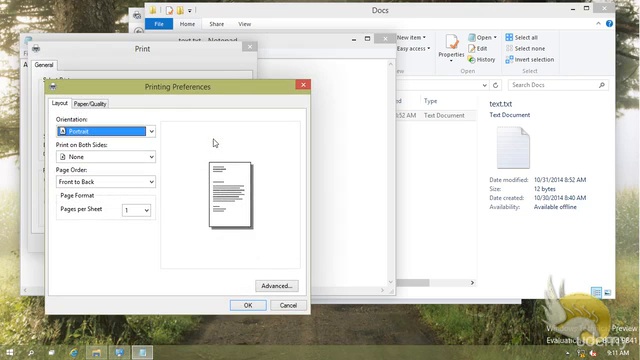
click(150, 132)
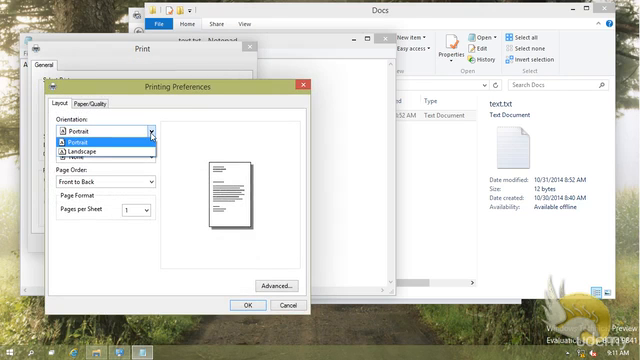
click(88, 132)
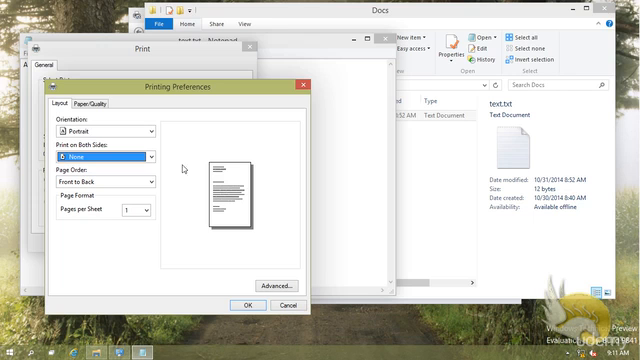
click(144, 180)
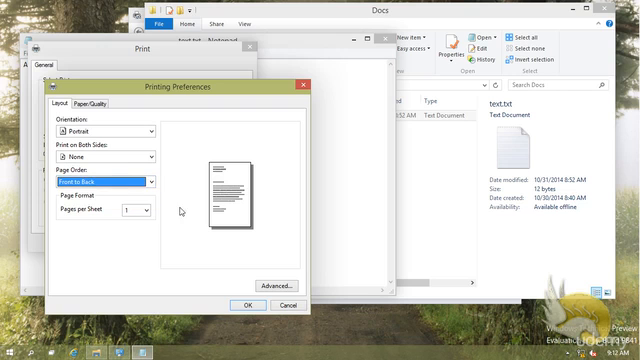
mouse_move(264, 284)
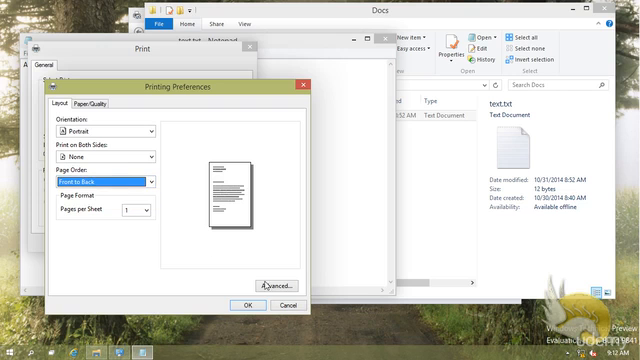
Review the printer's advanced options: Letter paper size and the colour output choice.
click(288, 288)
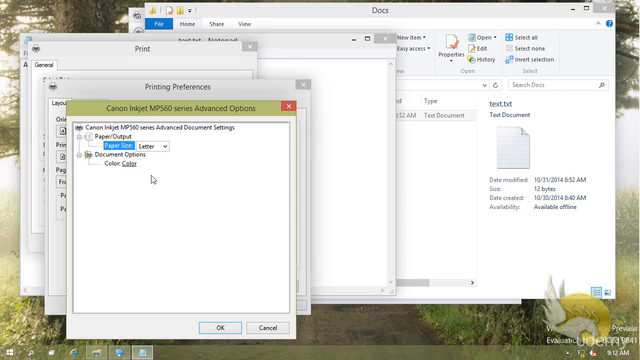
click(162, 146)
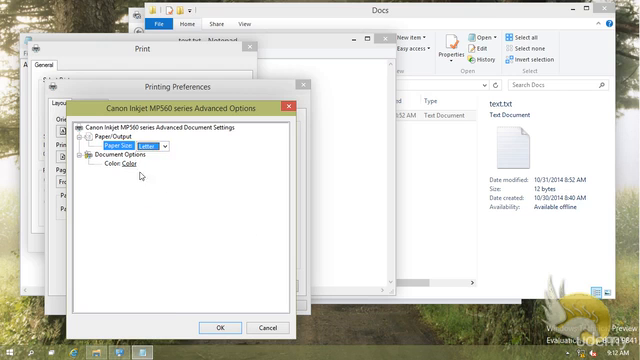
click(150, 152)
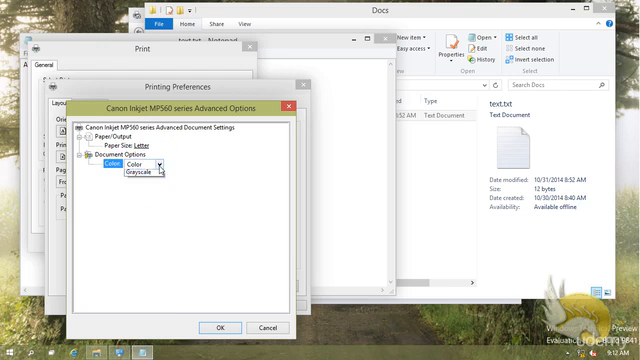
mouse_move(150, 188)
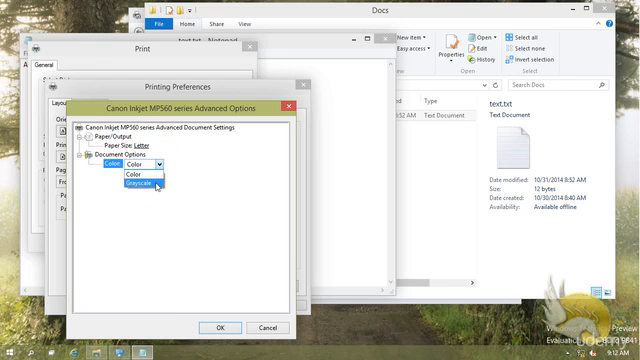
click(138, 168)
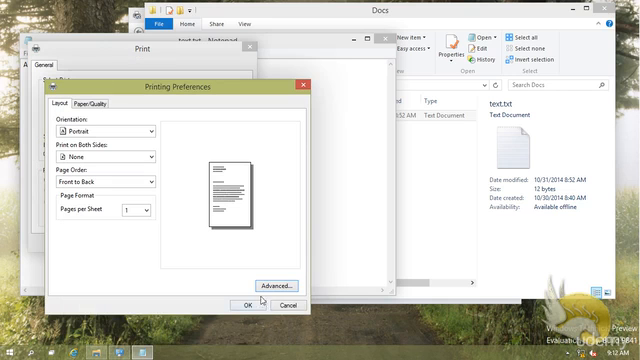
Confirm the preferences and cancel the Print dialog, returning to the document.
click(240, 304)
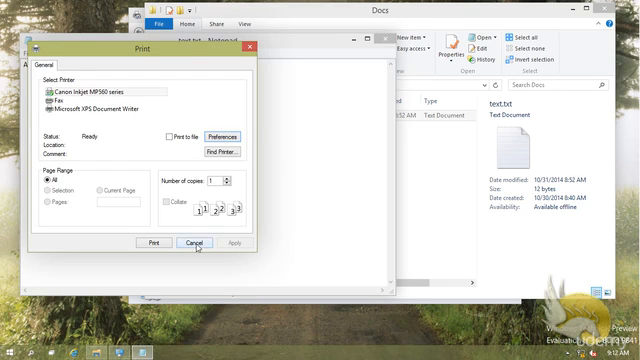
click(196, 244)
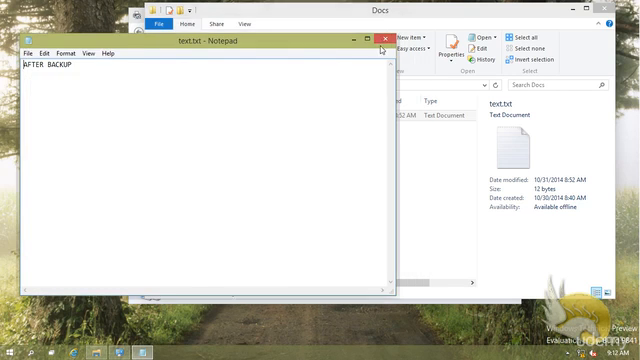
From Devices and Printers, open the Canon Inkjet MP560 series printer's Properties window.
click(384, 40)
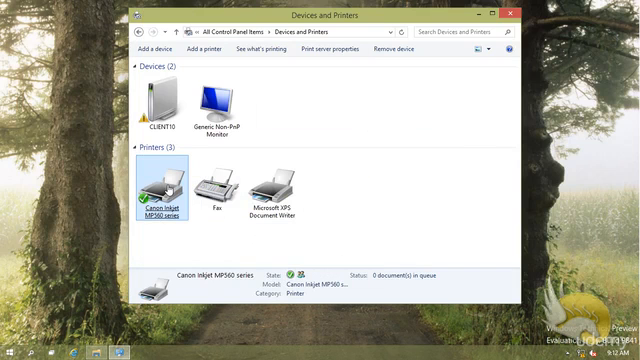
right_click(164, 190)
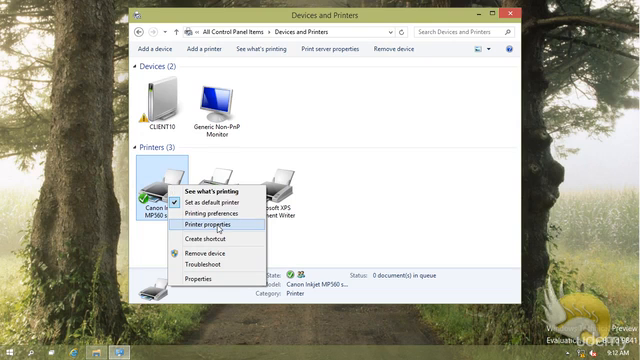
click(210, 228)
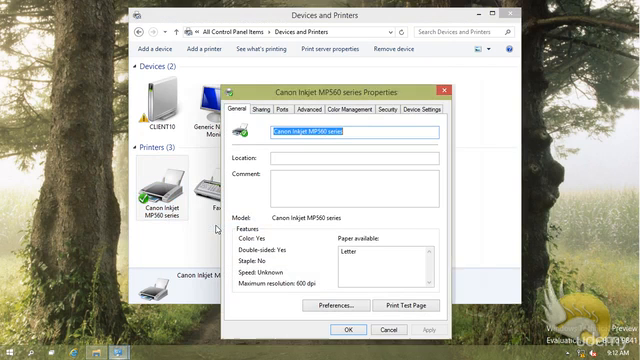
mouse_move(284, 148)
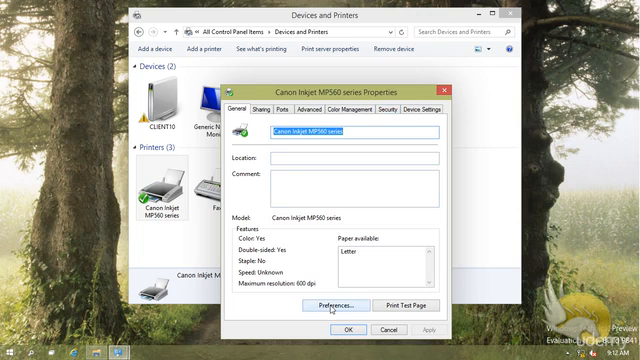
click(320, 304)
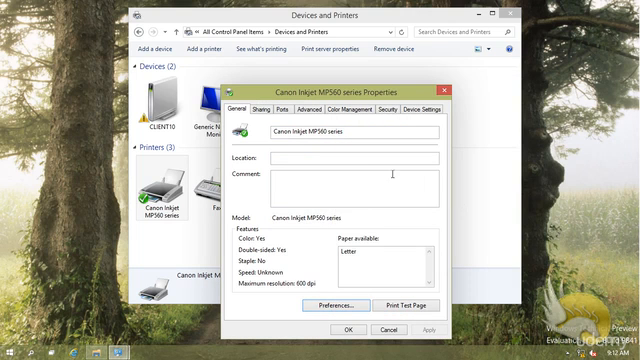
View the Sharing settings, select the share name 'Canon Inkjet MP560 series', then move to Ports.
click(264, 104)
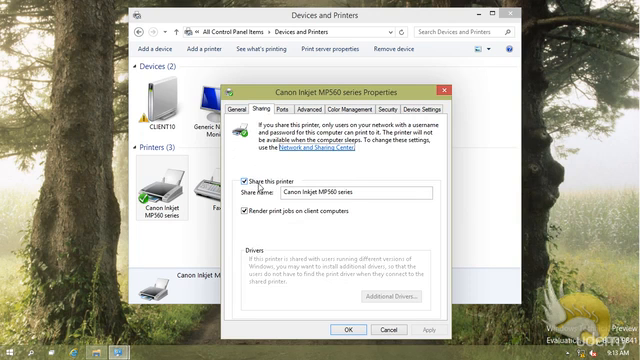
click(360, 190)
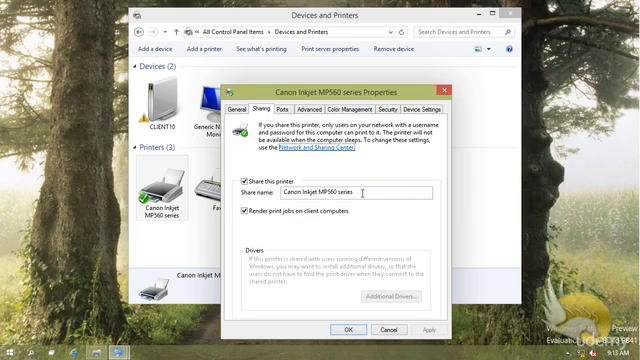
triple_click(356, 192)
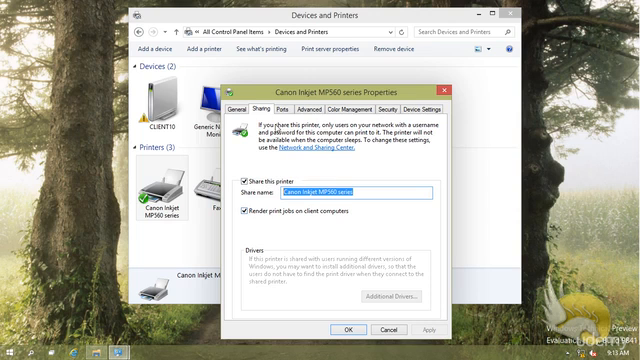
click(292, 110)
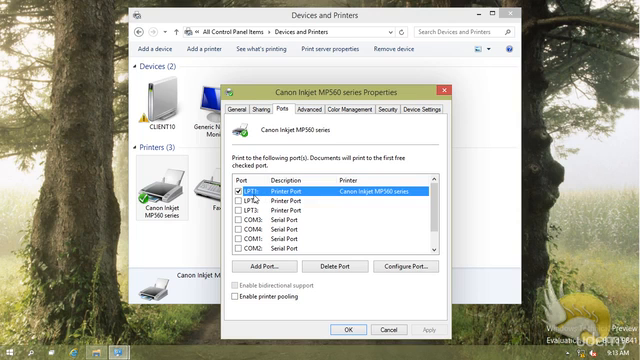
mouse_move(304, 132)
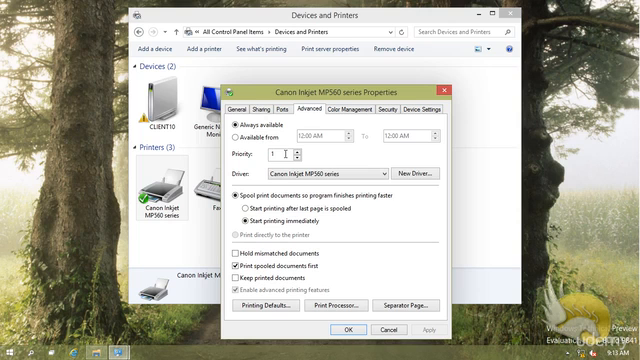
Select the printer priority value 1 on the Advanced properties page.
triple_click(280, 156)
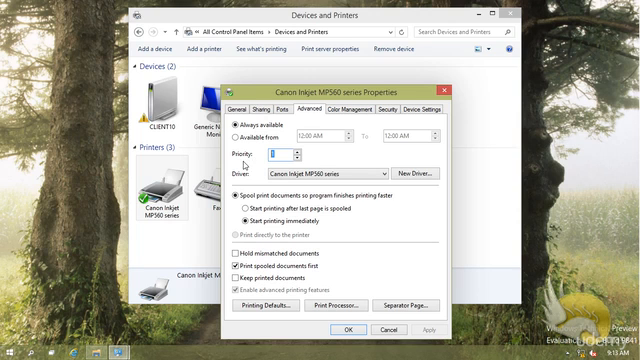
mouse_move(244, 200)
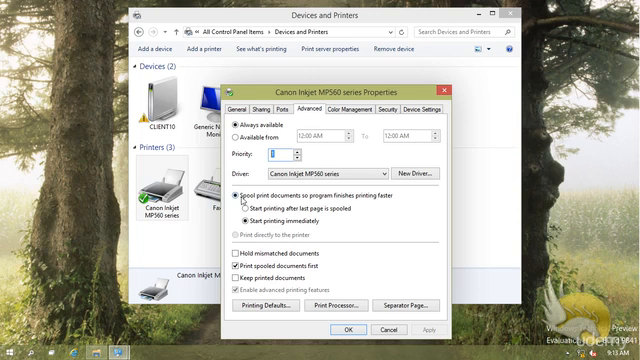
mouse_move(310, 204)
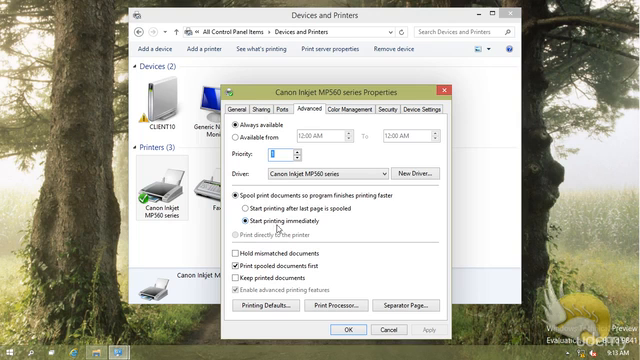
mouse_move(344, 232)
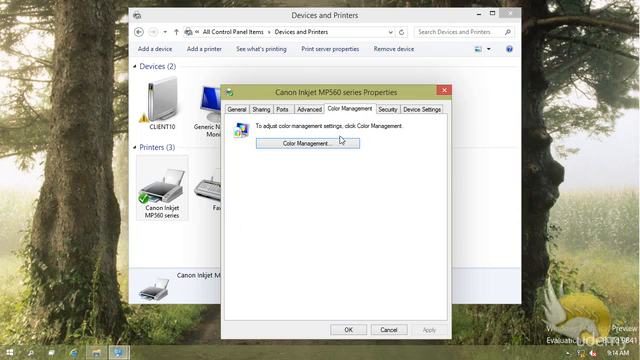
mouse_move(322, 152)
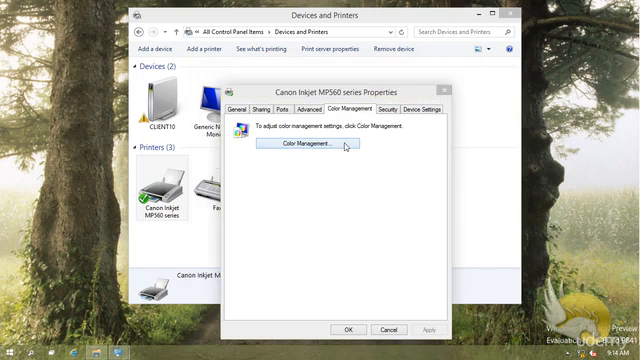
Open the Color Management window from the printer's Color Management settings.
click(316, 144)
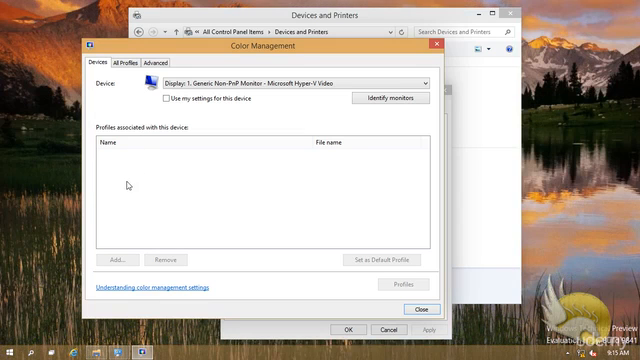
Review All Profiles including the sRGB virtual device model profile and the Advanced defaults, then close Color Management.
click(120, 62)
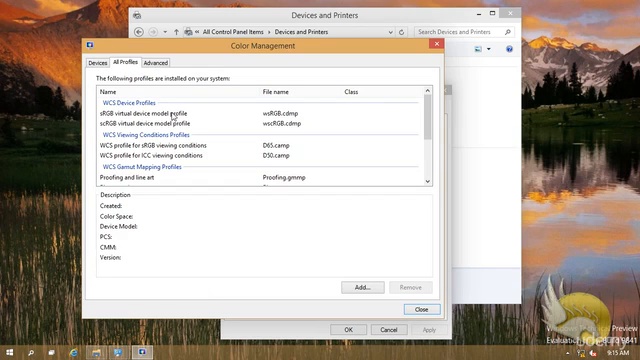
click(160, 114)
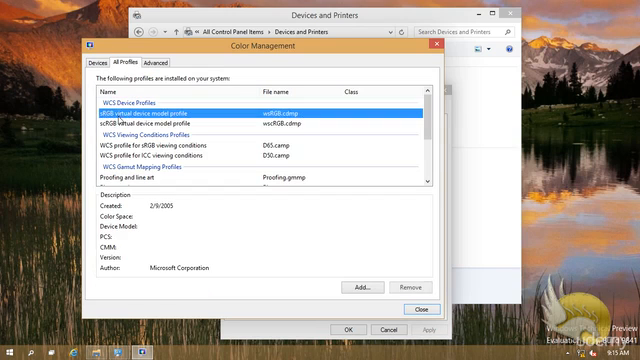
scroll(down, 3)
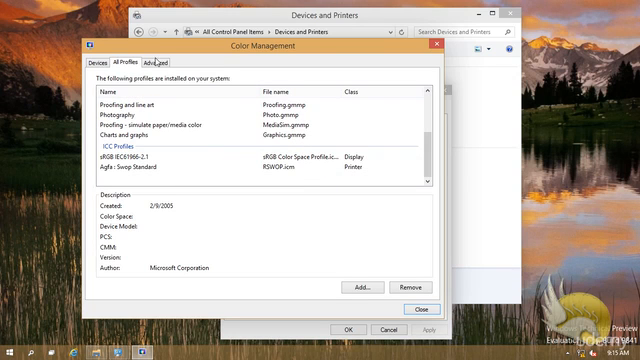
click(154, 58)
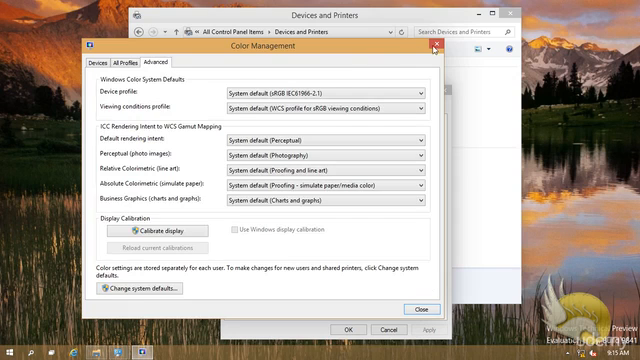
click(438, 46)
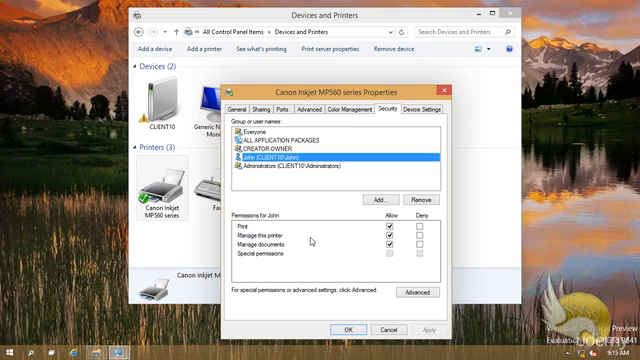
mouse_move(384, 330)
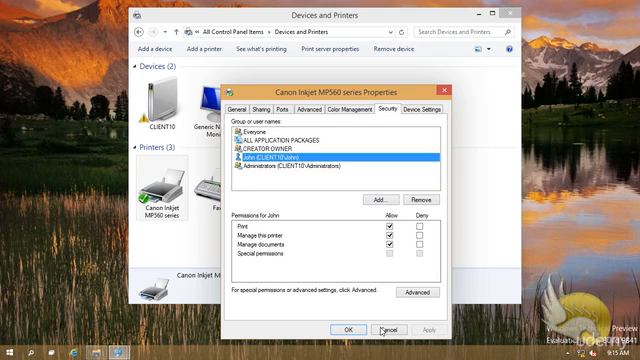
Close the Canon printer properties and send test.txt to the Canon printer from Notepad.
click(388, 328)
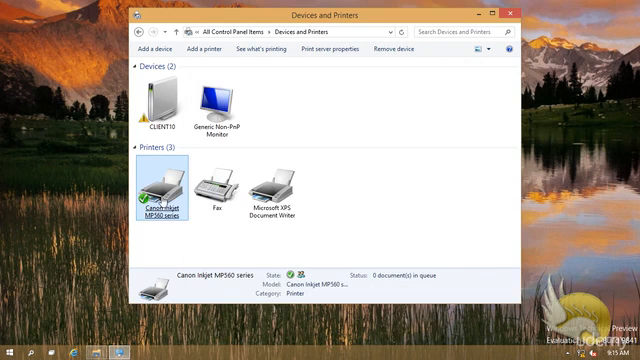
right_click(162, 190)
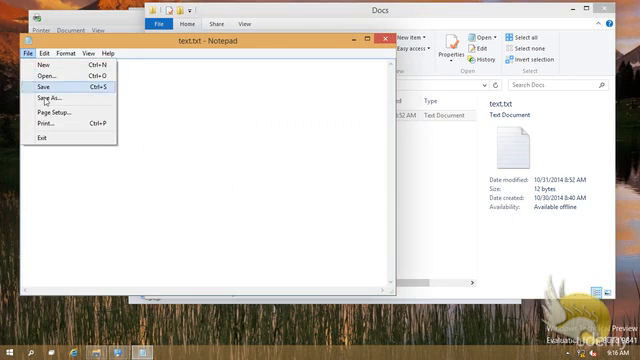
click(44, 122)
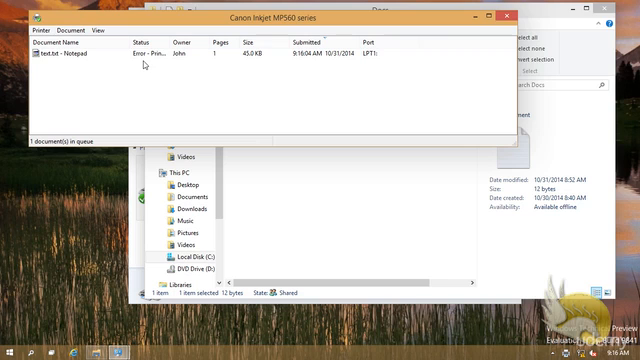
mouse_move(144, 76)
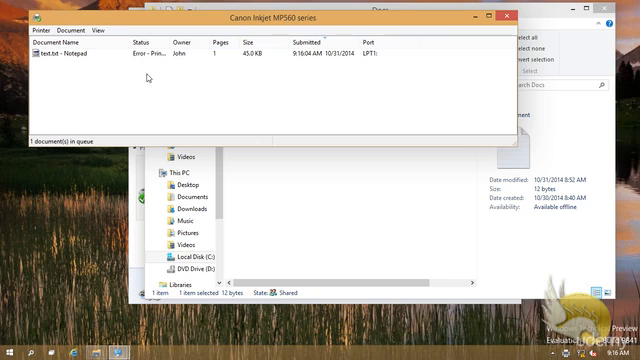
mouse_move(214, 100)
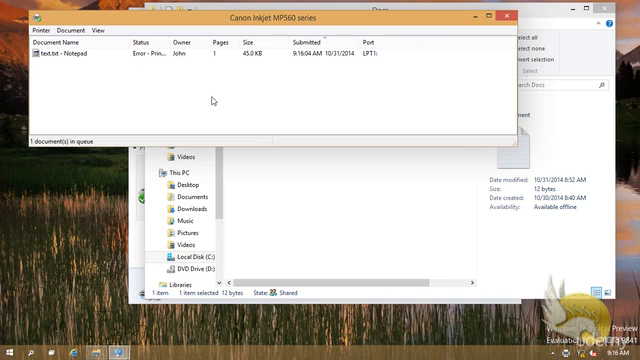
mouse_move(268, 68)
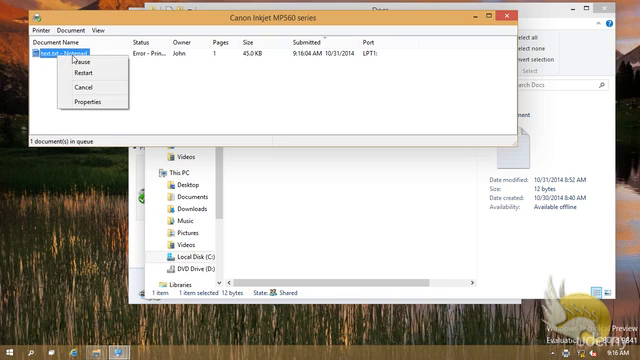
mouse_move(80, 62)
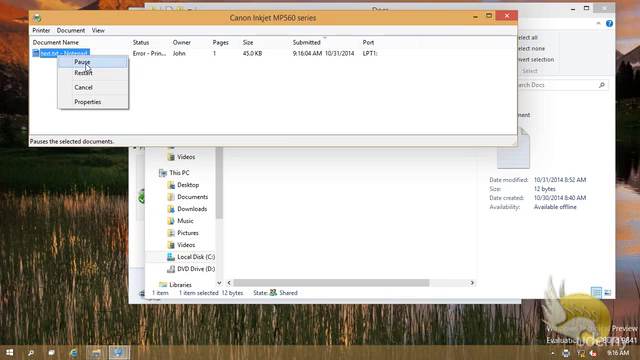
mouse_move(80, 76)
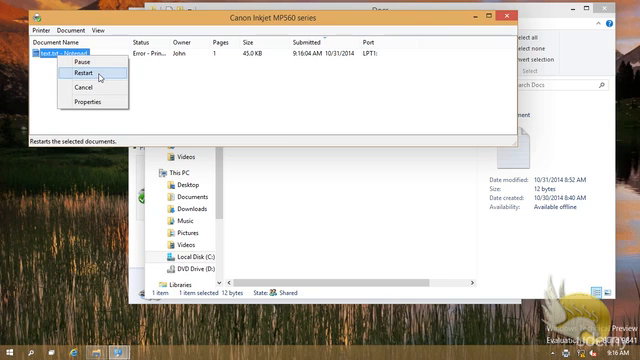
mouse_move(86, 92)
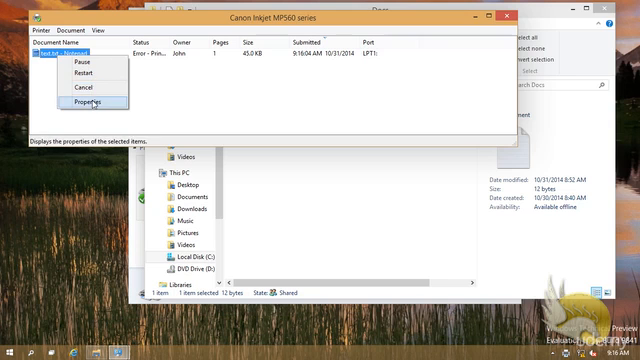
Open the Canon Inkjet MP560 print queue holding the Notepad document.
click(80, 100)
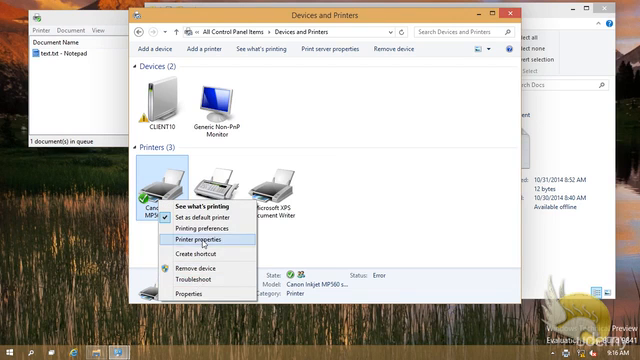
click(216, 238)
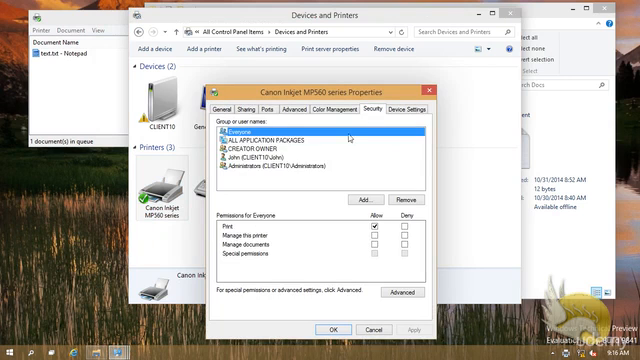
click(276, 162)
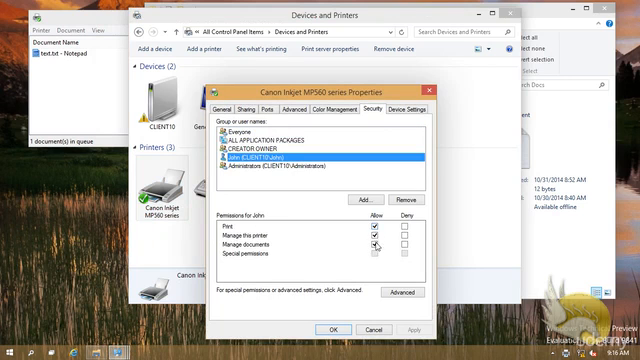
click(372, 240)
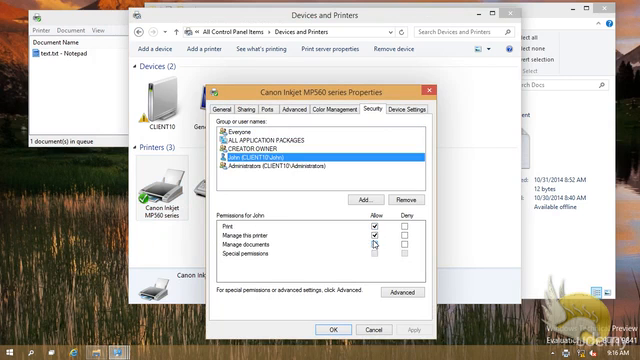
click(380, 244)
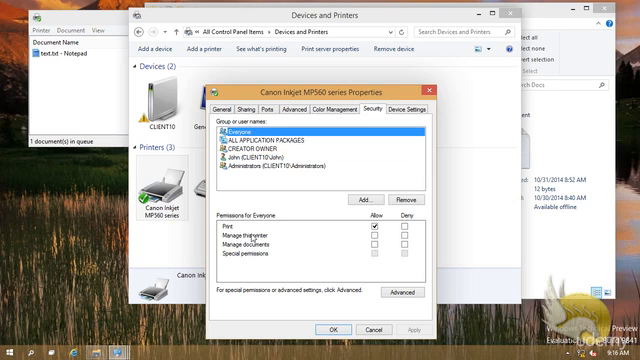
click(372, 224)
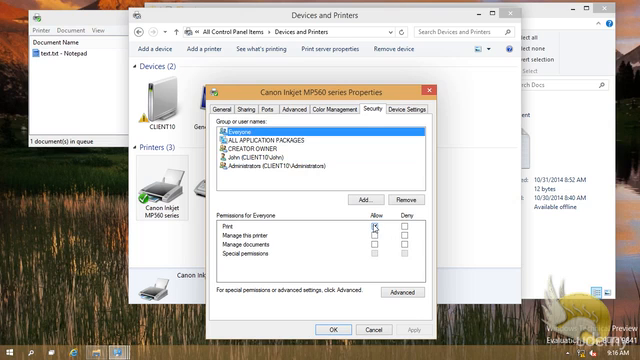
click(368, 228)
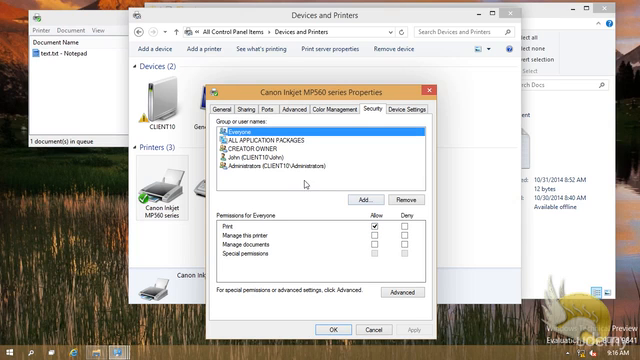
mouse_move(310, 184)
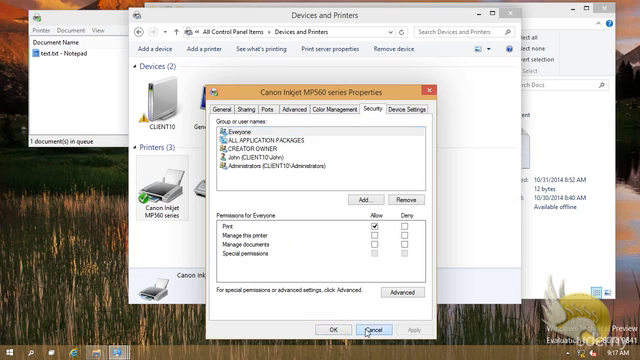
click(372, 328)
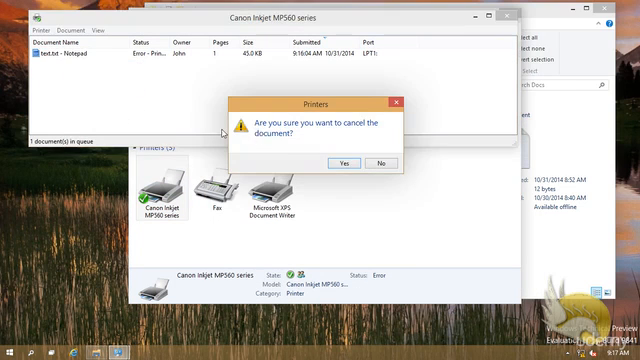
Confirm cancelling the queued Notepad job and close the empty Canon print queue.
click(340, 162)
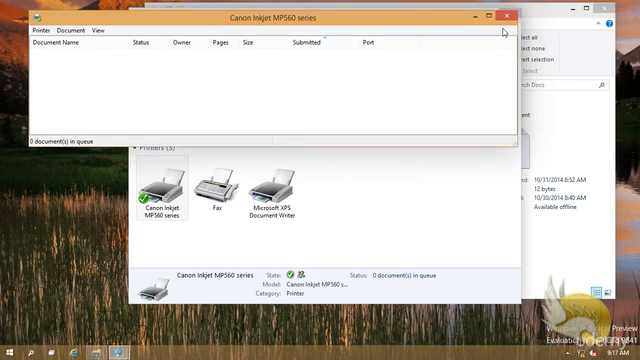
click(504, 16)
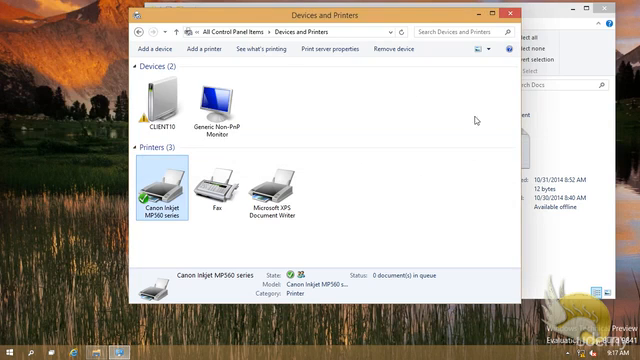
Go to All Control Panel Items and open Language, listing English (United States).
click(230, 32)
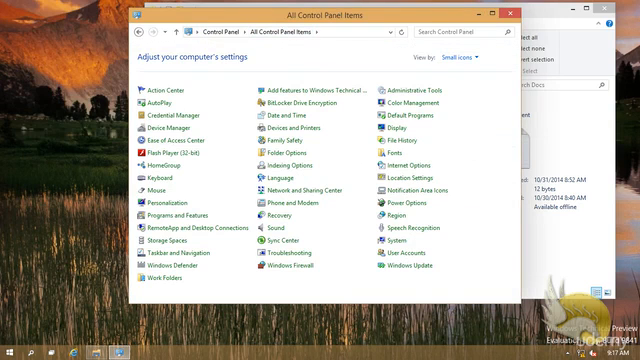
mouse_move(484, 156)
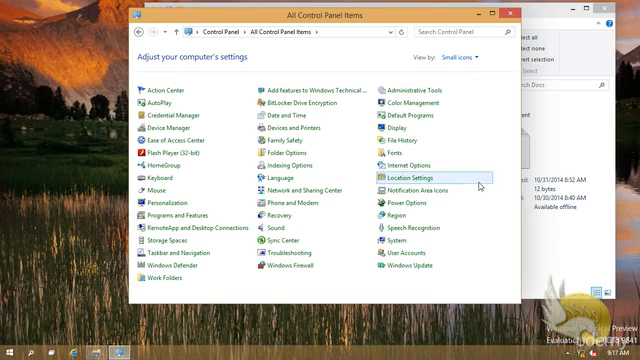
click(412, 172)
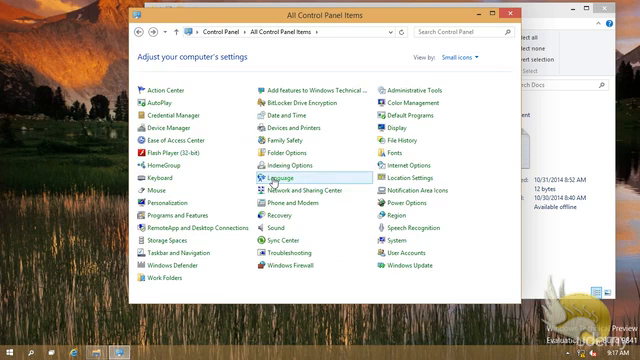
click(264, 178)
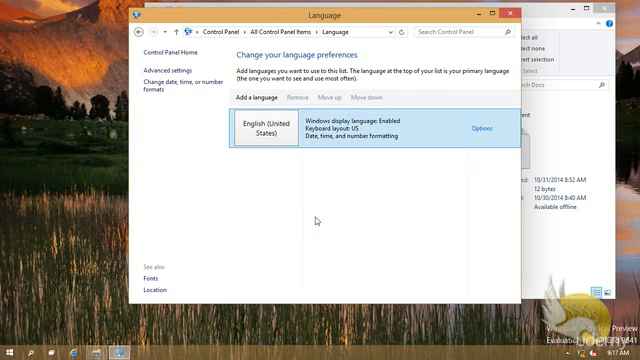
mouse_move(376, 176)
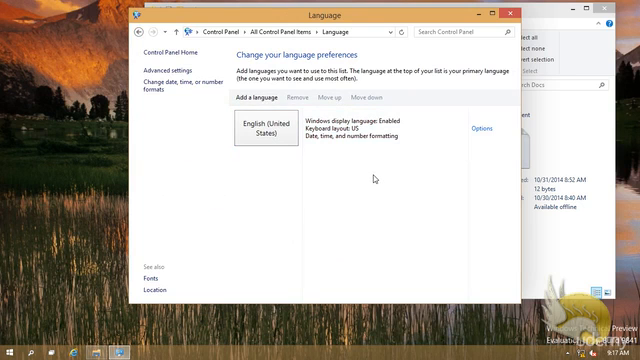
mouse_move(372, 178)
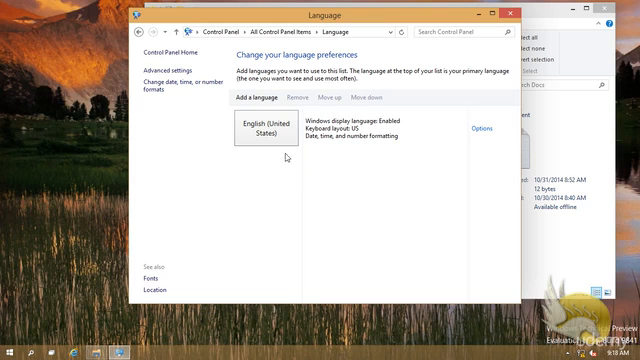
click(258, 96)
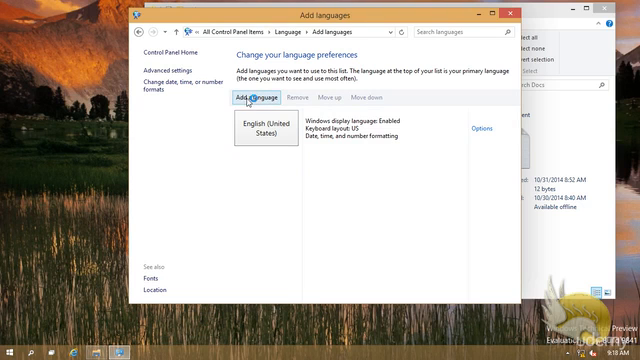
click(262, 100)
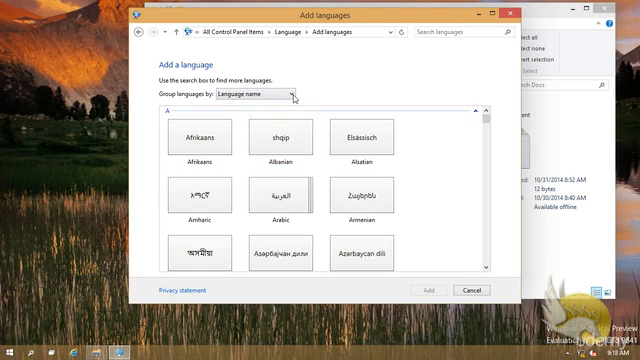
click(290, 96)
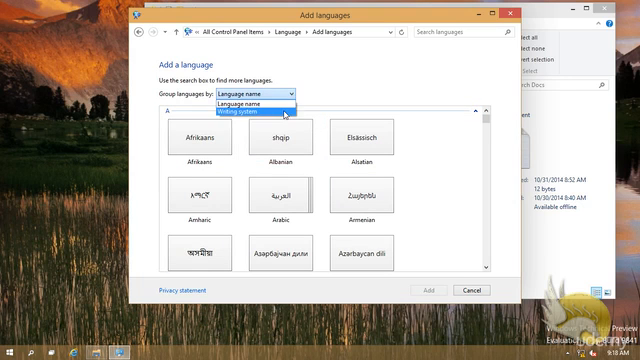
click(256, 112)
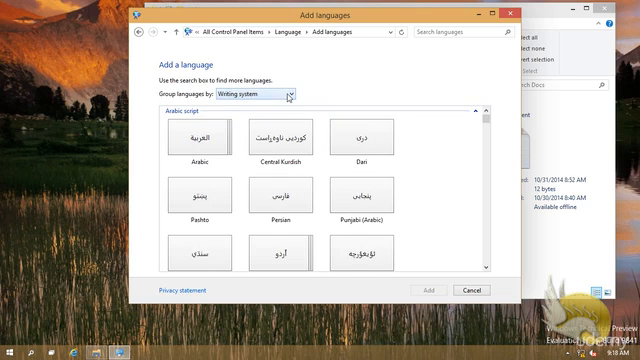
click(270, 94)
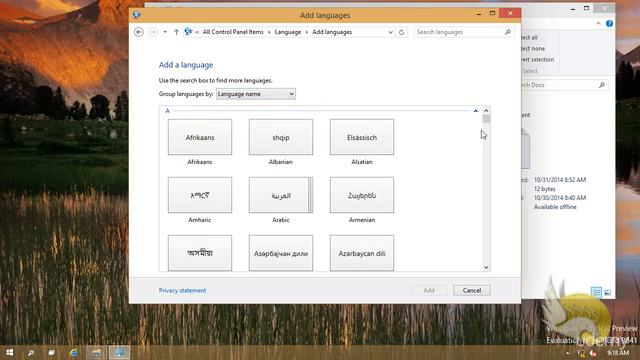
scroll(down, 3)
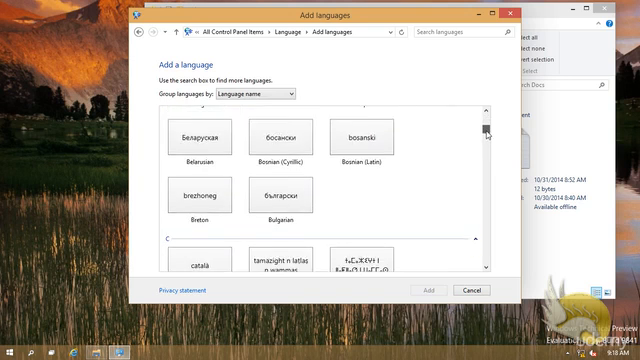
scroll(up, 3)
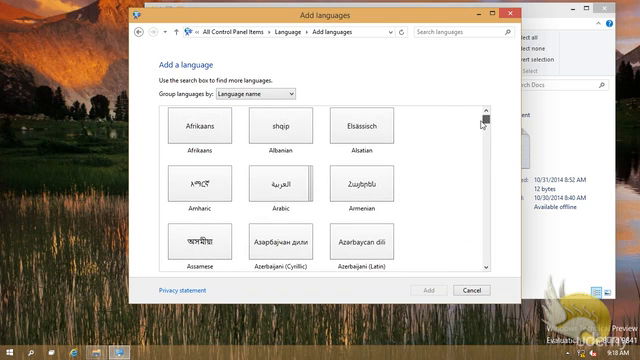
click(280, 188)
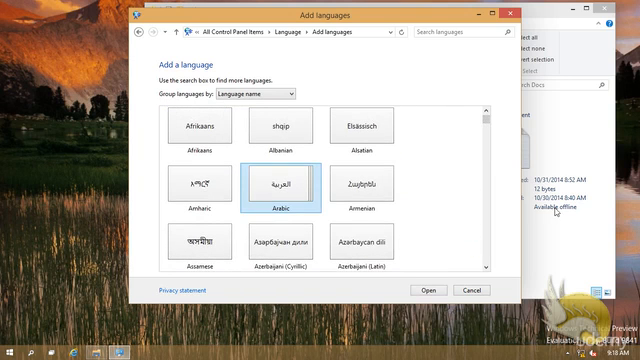
scroll(down, 3)
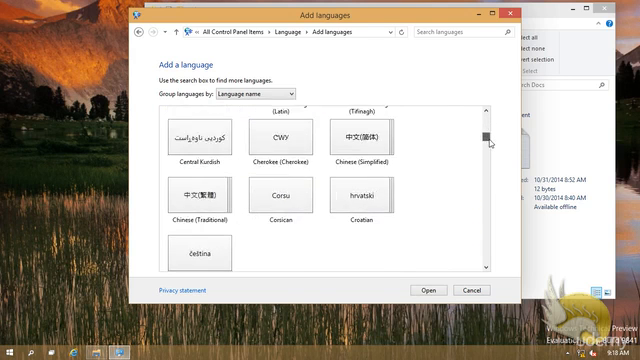
scroll(down, 3)
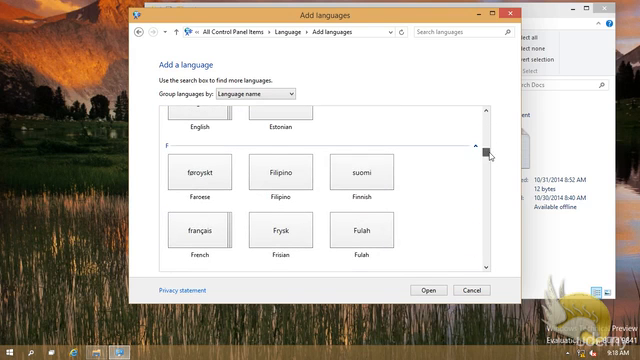
click(200, 230)
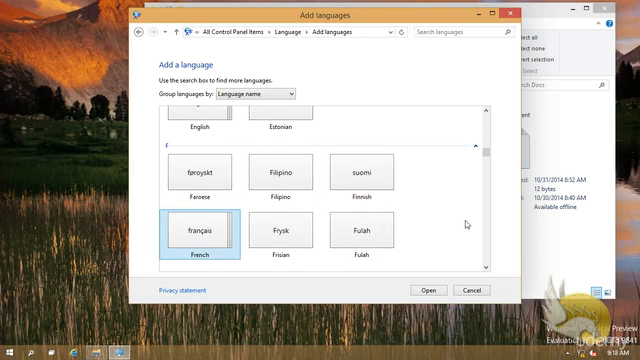
scroll(up, 3)
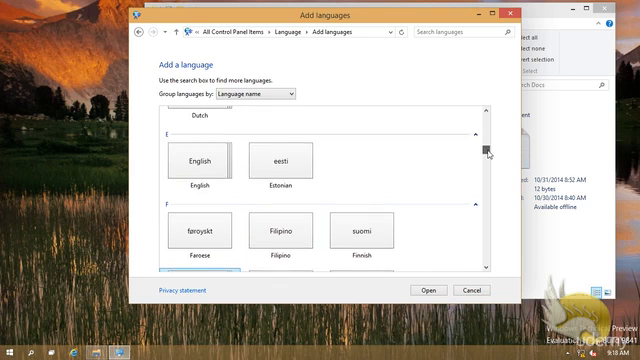
scroll(up, 3)
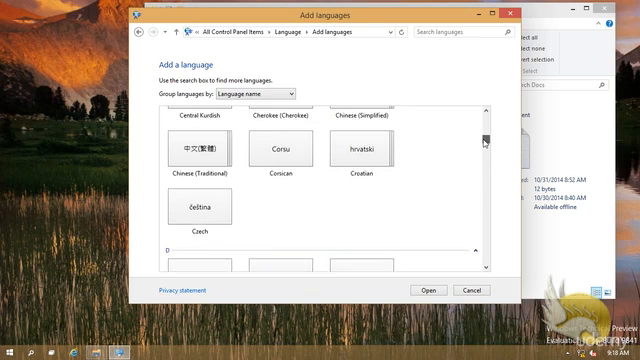
scroll(down, 3)
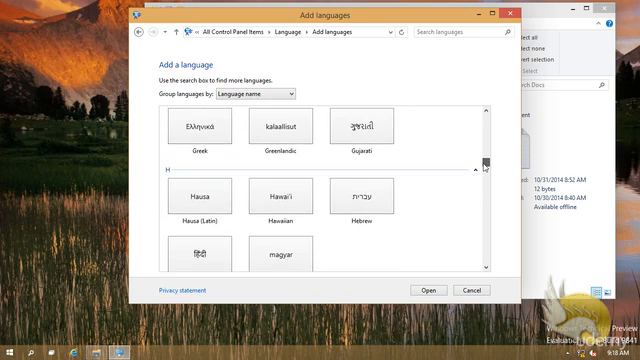
scroll(down, 3)
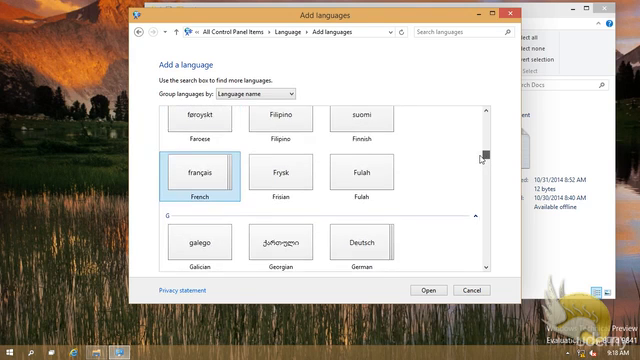
scroll(up, 3)
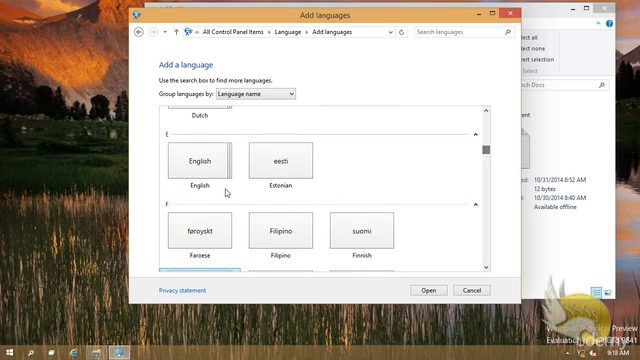
click(198, 160)
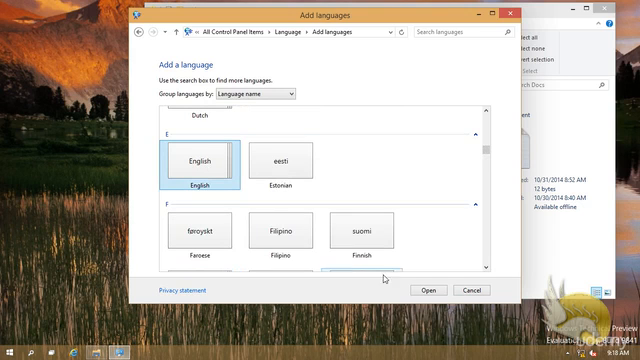
double_click(204, 160)
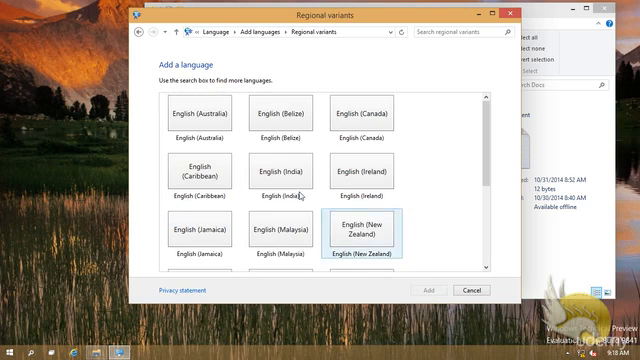
click(364, 108)
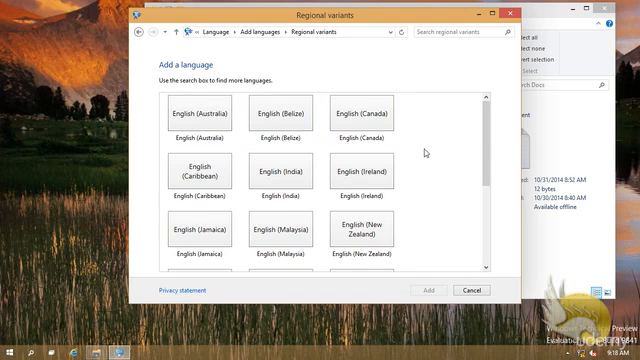
scroll(down, 3)
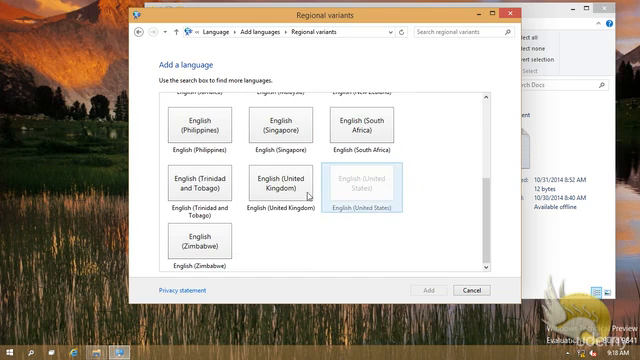
click(290, 188)
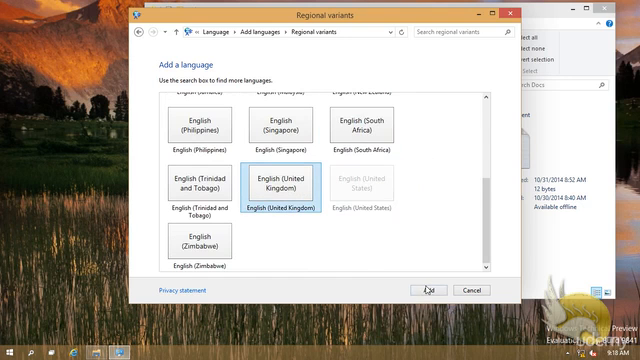
mouse_move(356, 232)
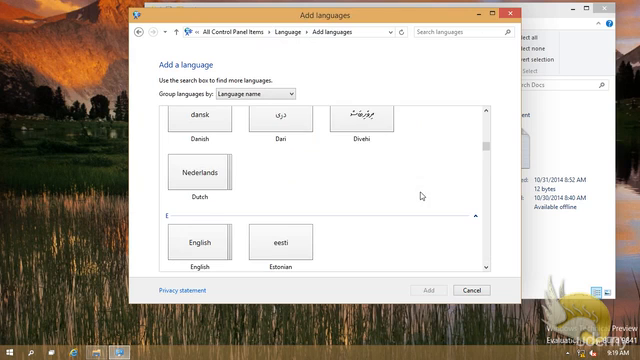
Choose Français (France) from the French regional variants and add it to the languages.
scroll(down, 3)
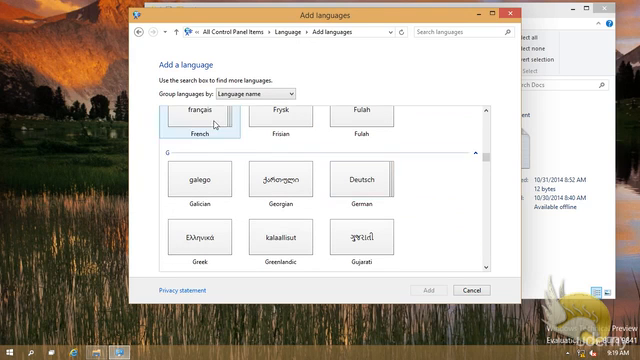
double_click(196, 114)
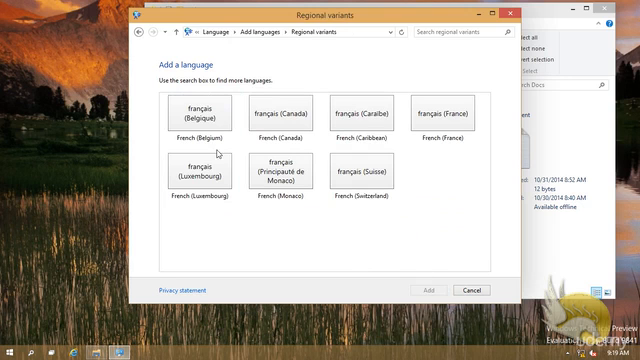
click(196, 108)
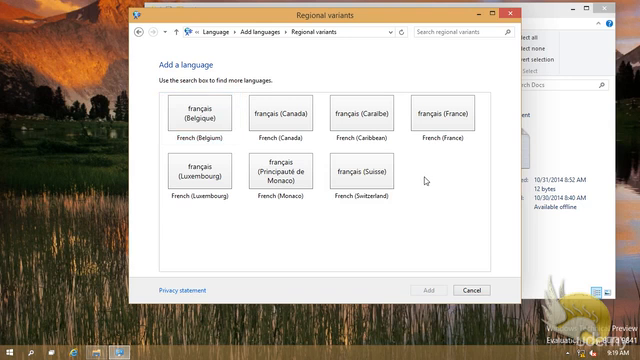
click(440, 112)
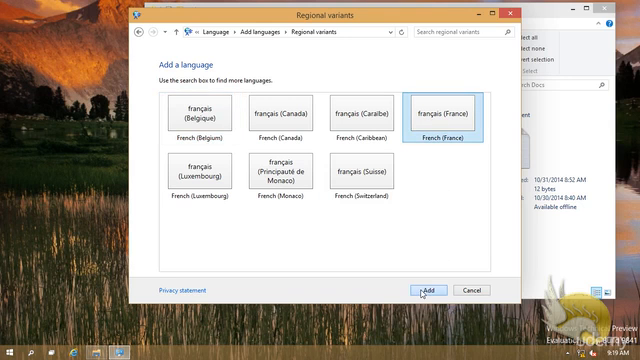
click(428, 290)
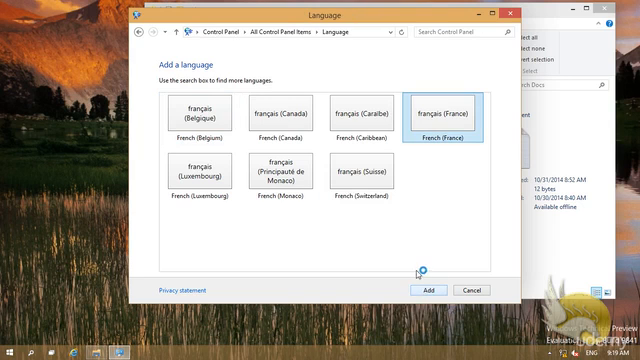
Confirm the Add so Français (France) joins English (United States) in the language list.
click(432, 290)
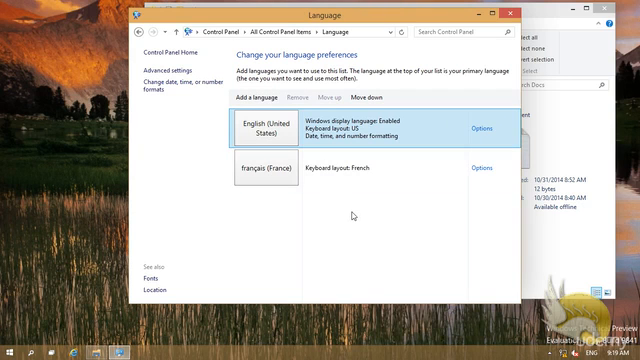
mouse_move(488, 88)
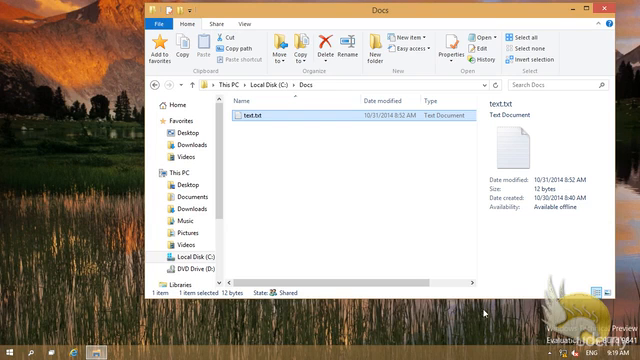
Type test characters in test.txt with the French layout, then close Notepad.
click(606, 352)
text(ihipaje  $z"pehfdc,;q%§ùqùzaaezdzea)
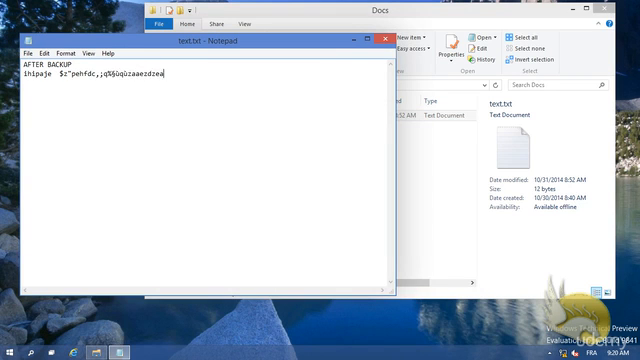
text(xqSGH)
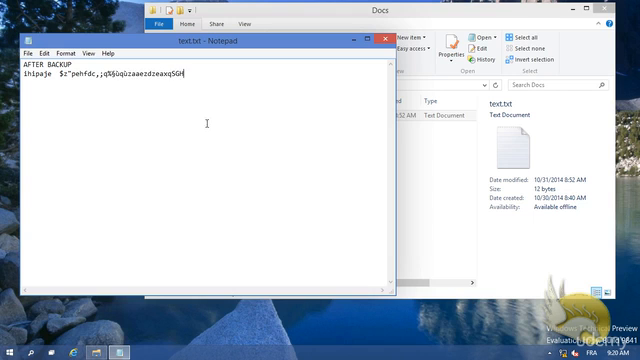
text(YJBV)
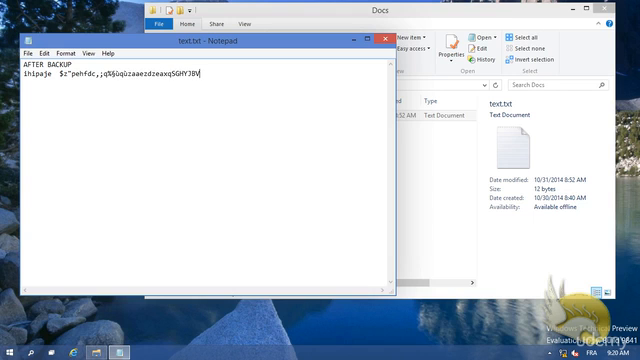
text(wsferytyk tjrgw)
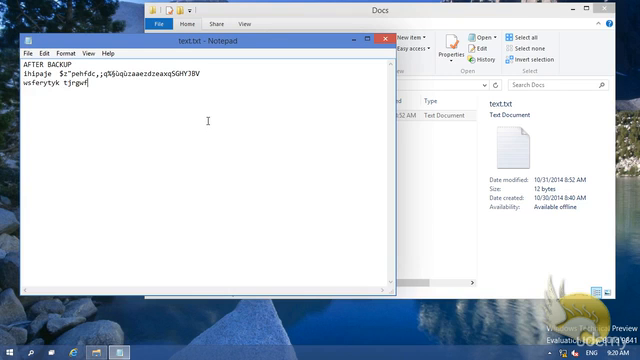
text(fe$)
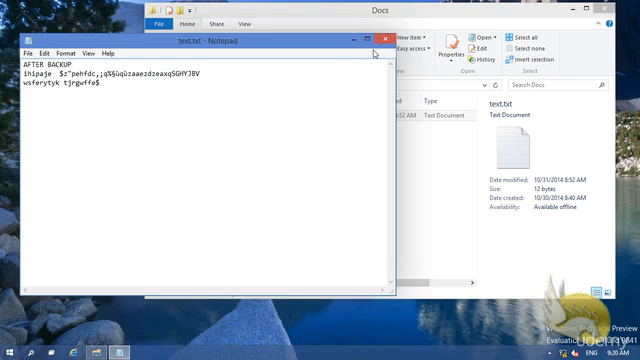
click(388, 38)
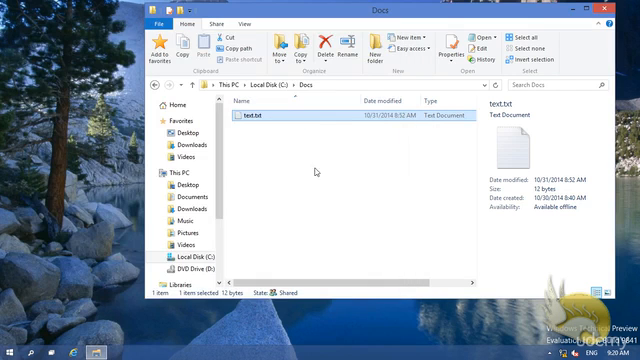